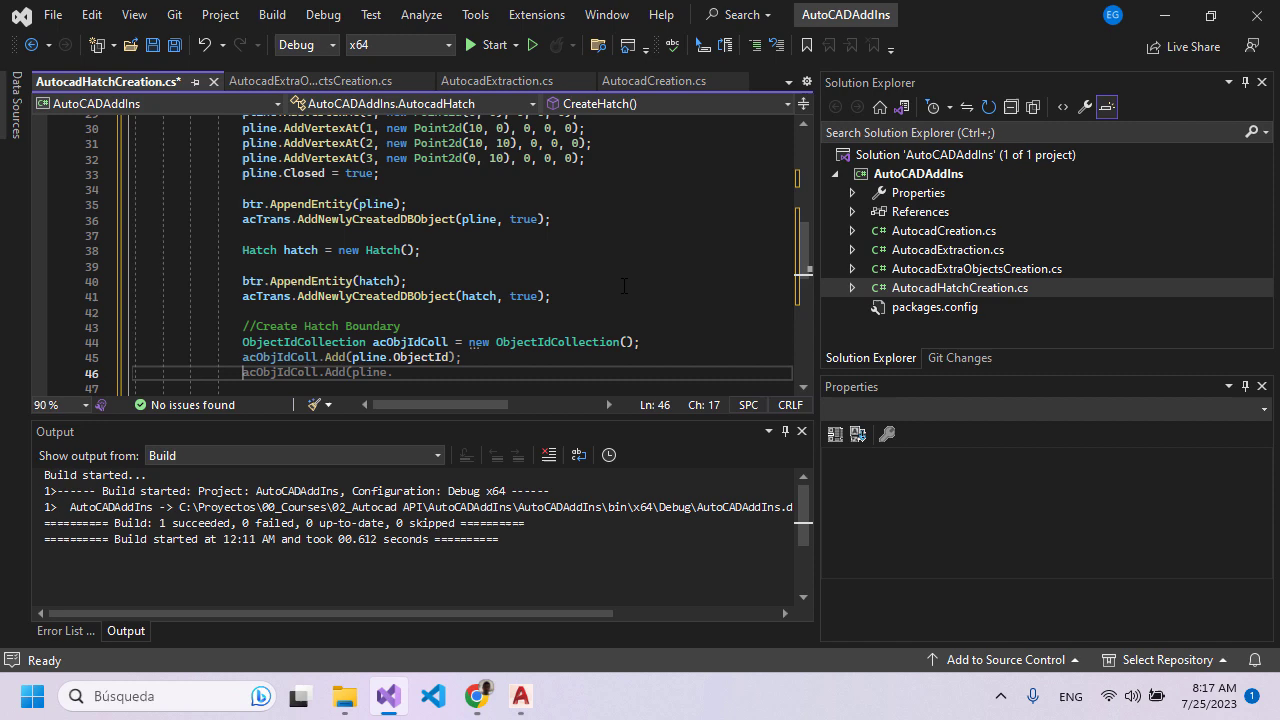
Add the hatch type check in AutocadExtractionBlocksHatch.cs after the block-reference branch.
type("hatch> lines = new List<dLine>();")
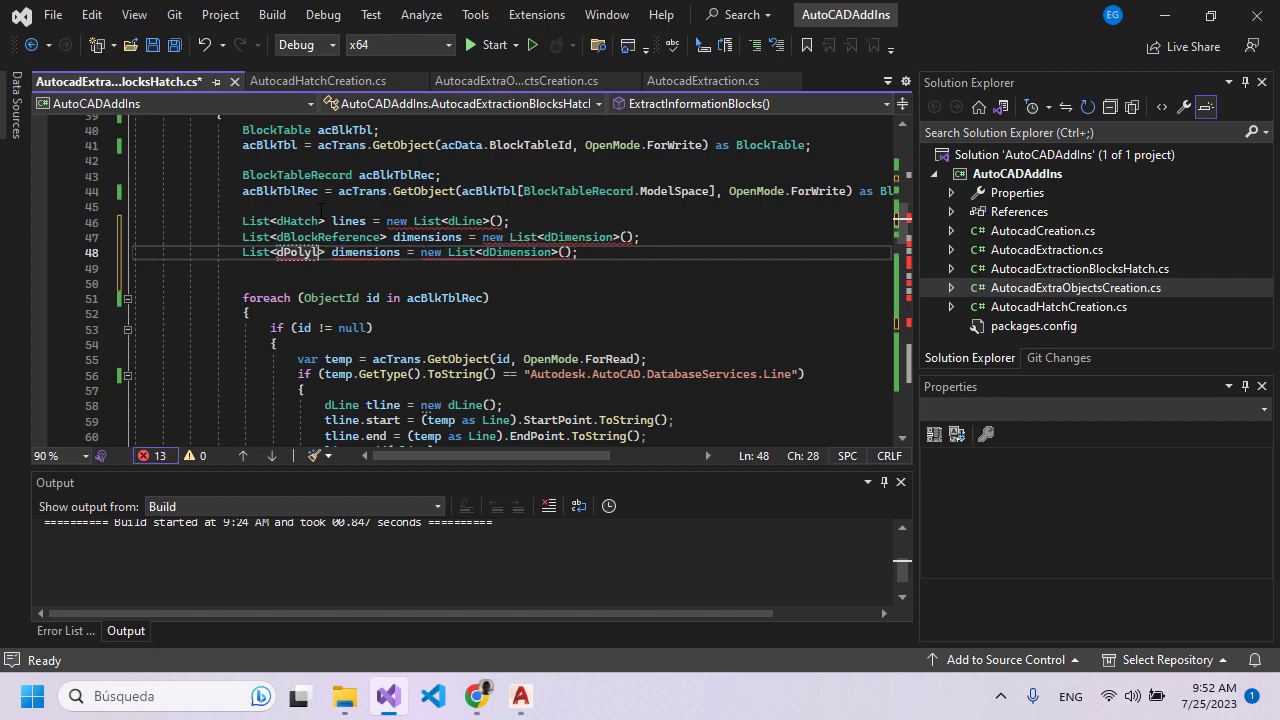
scroll("down", 3)
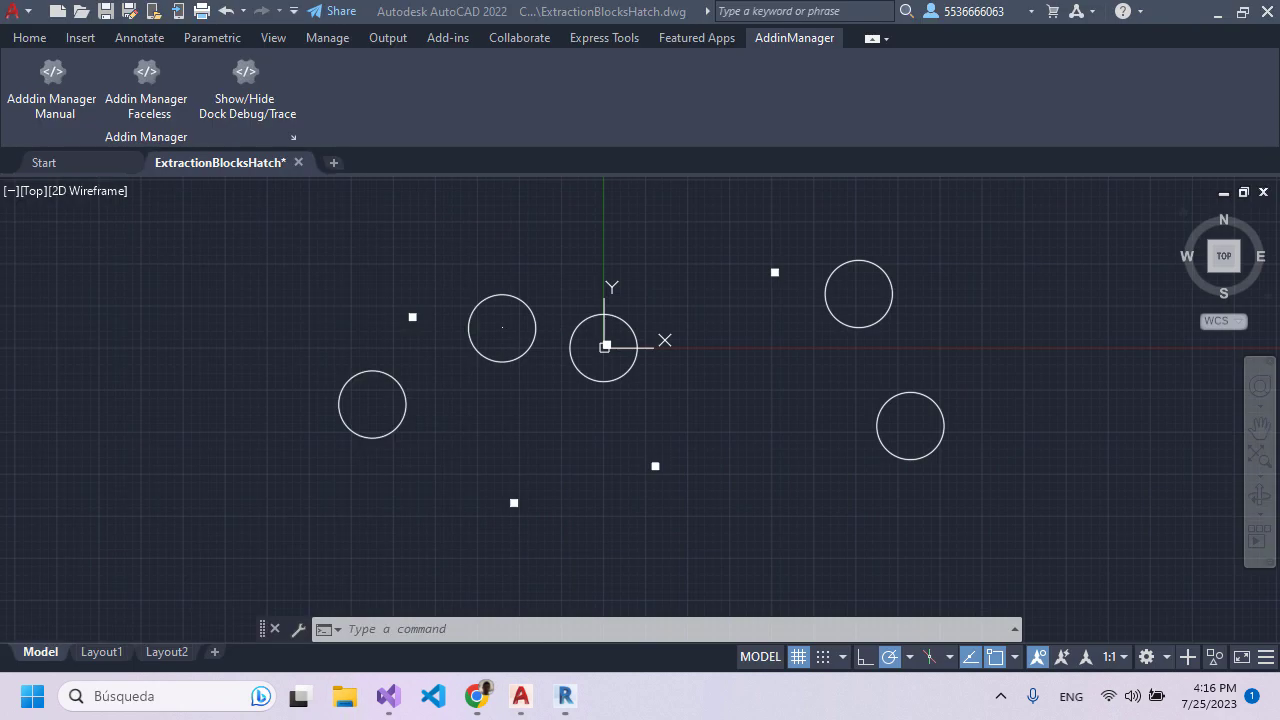
left_click(388, 696)
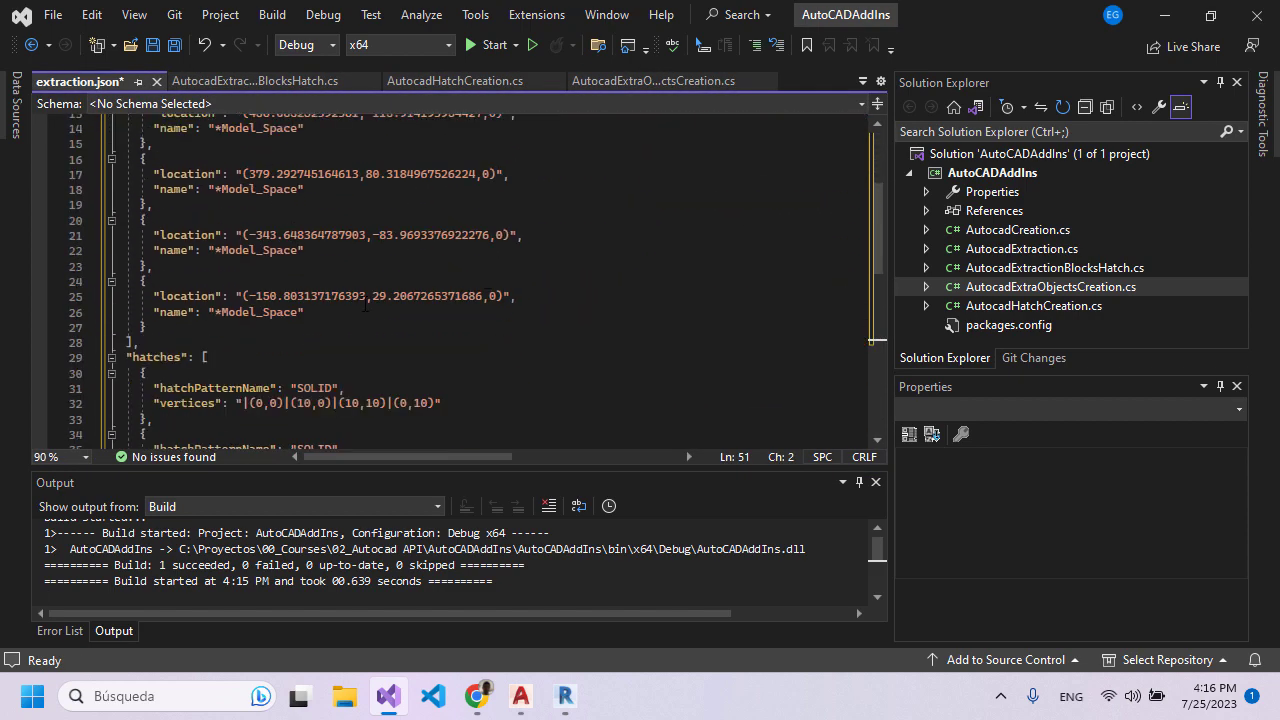
left_click(250, 80)
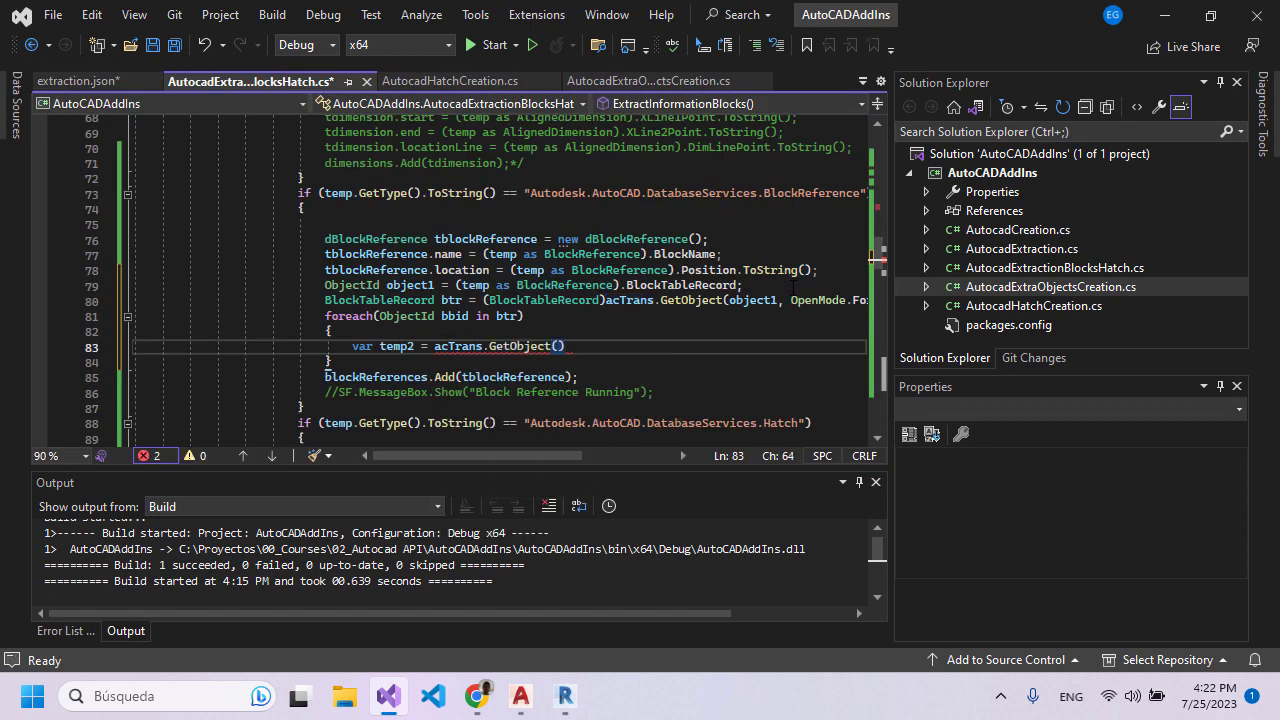